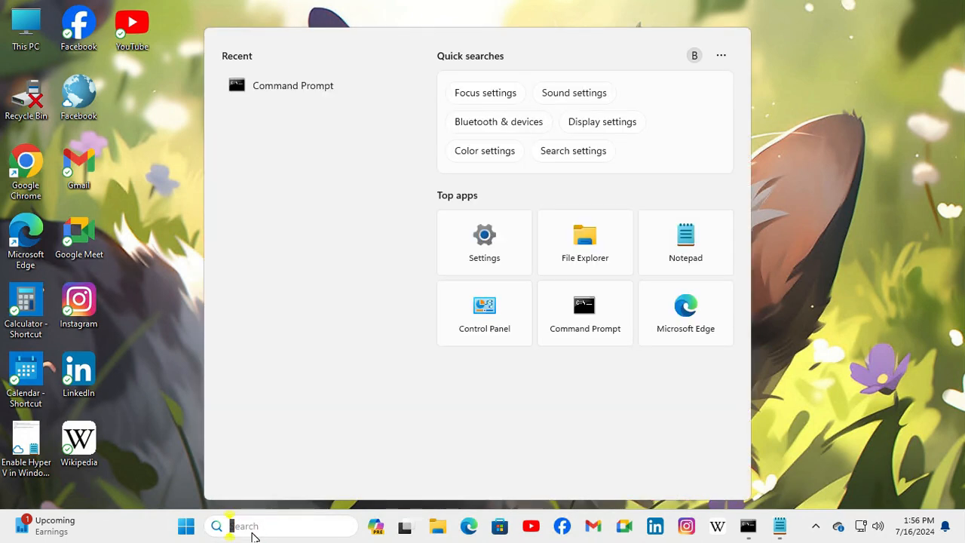
Step: Search Start for 'cmd' and run Command Prompt as administrator
text(cmd)
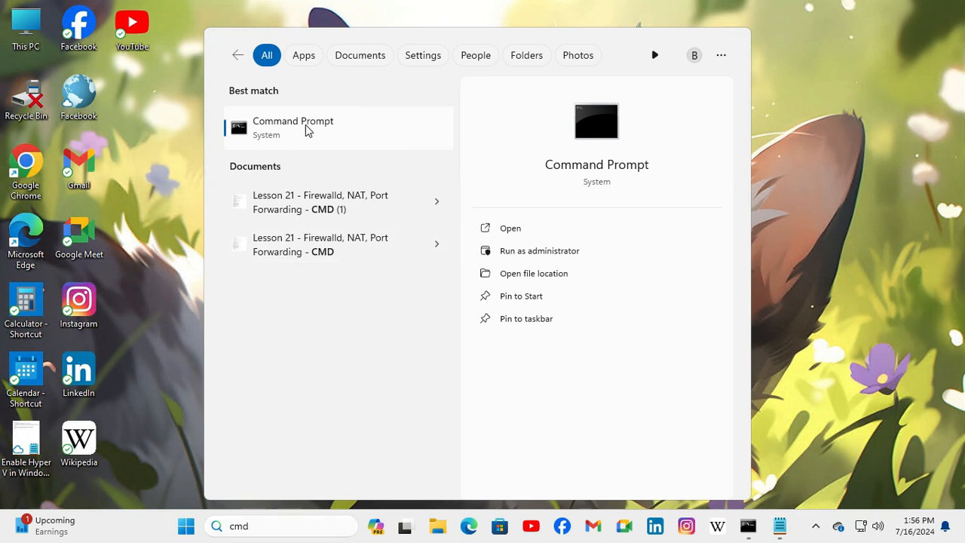
right_click(292, 126)
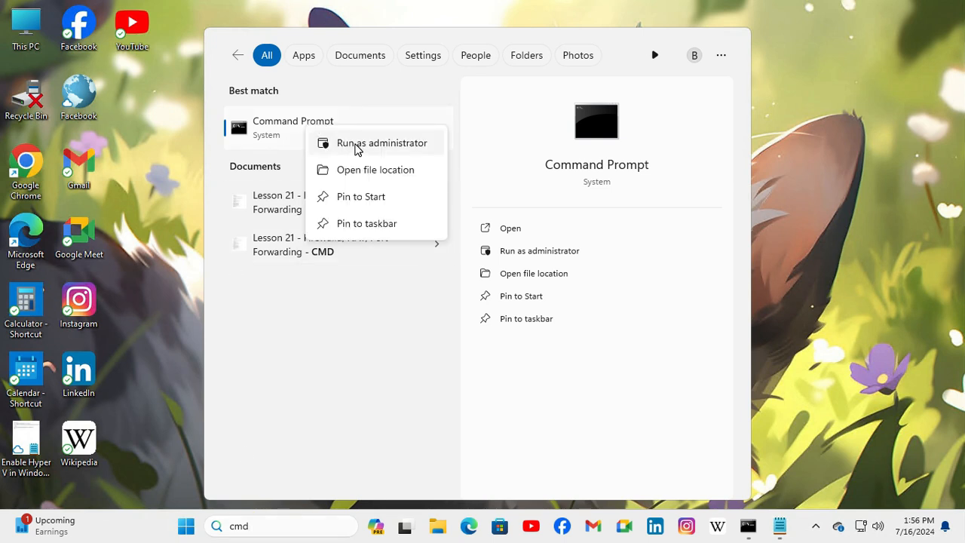
mouse_move(362, 148)
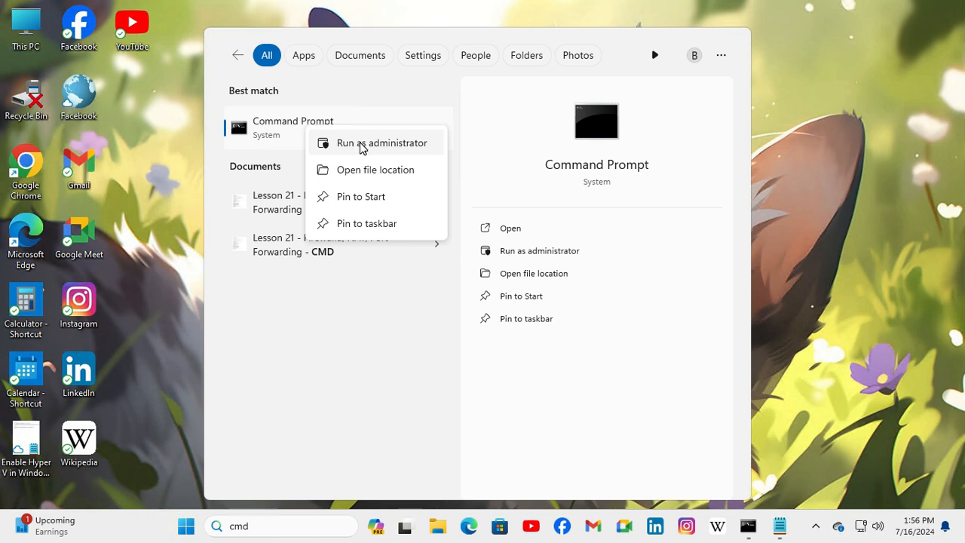
click(381, 141)
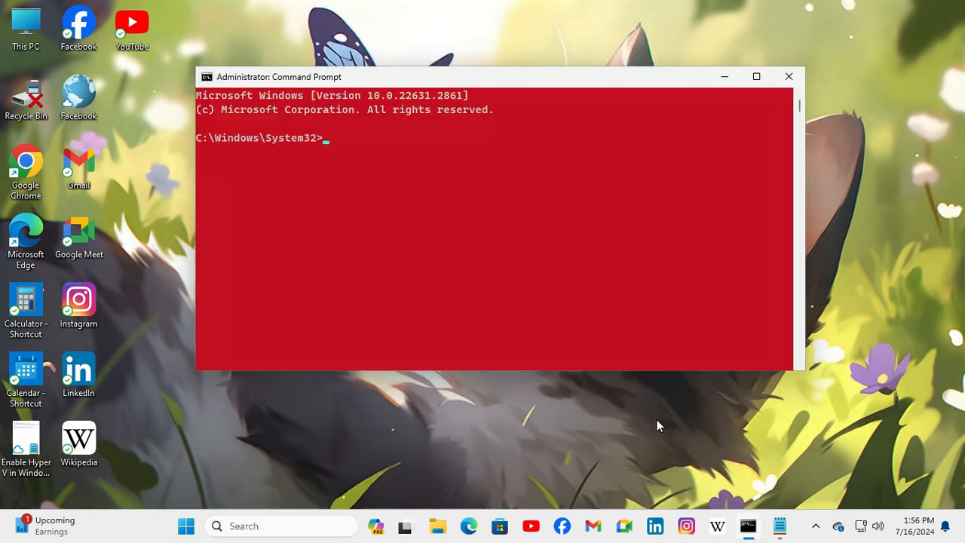
mouse_move(425, 147)
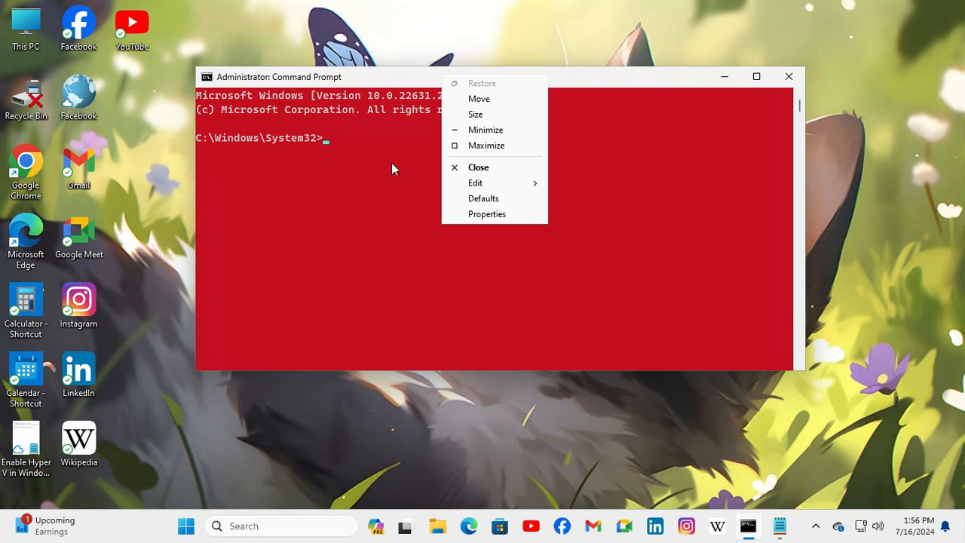
Step: Show the console Properties' Colors settings, current background red (197, 15, 31)
click(487, 214)
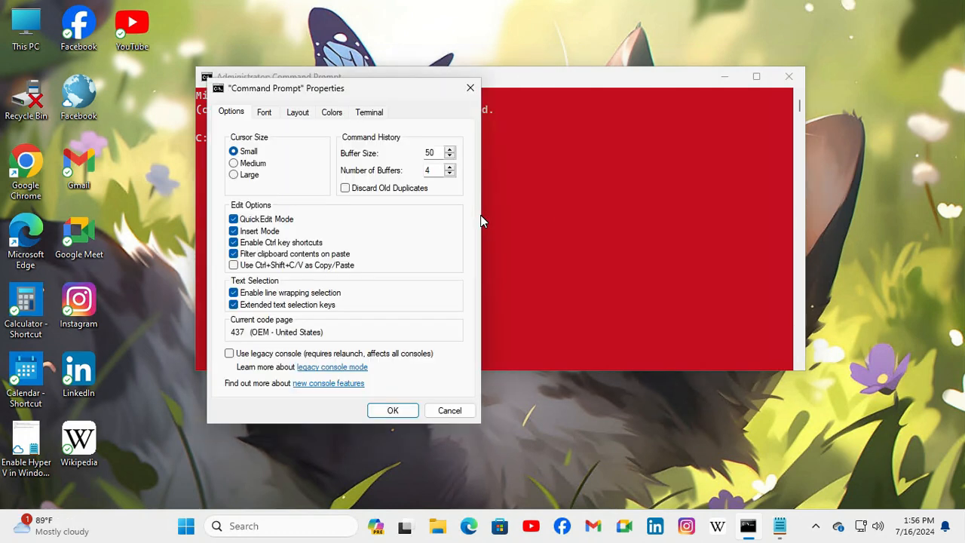
drag(286, 88, 384, 85)
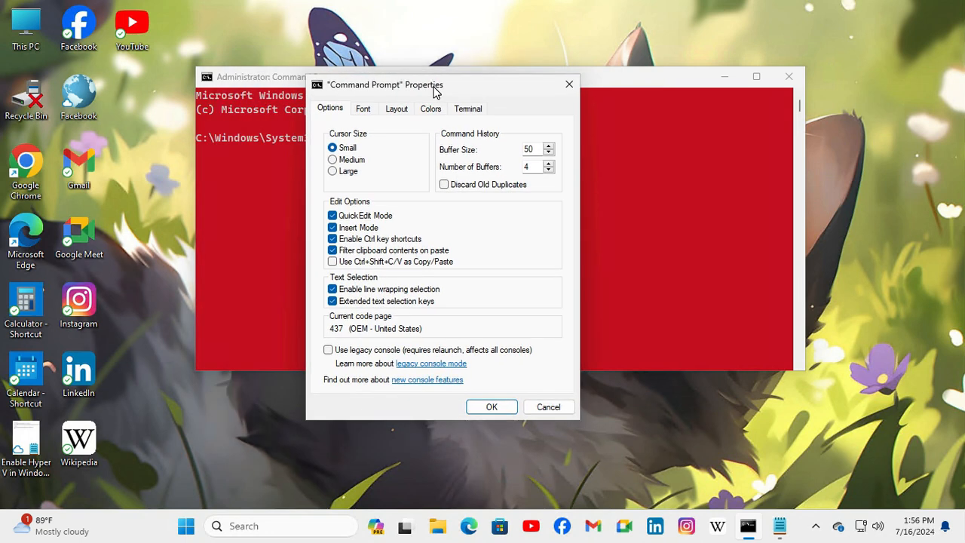
click(431, 108)
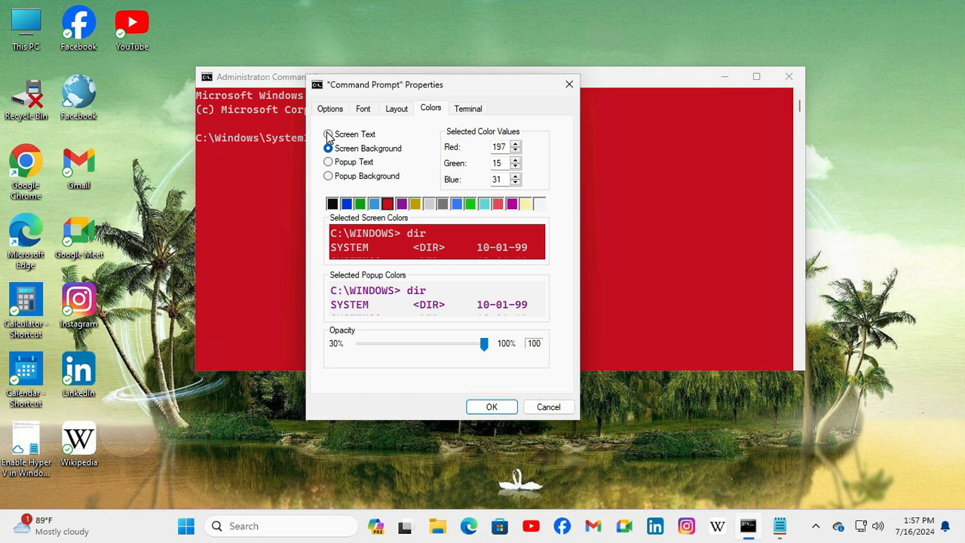
Step: Set Screen Text to blue (0, 55, 218), keeping the red background, and apply
click(329, 134)
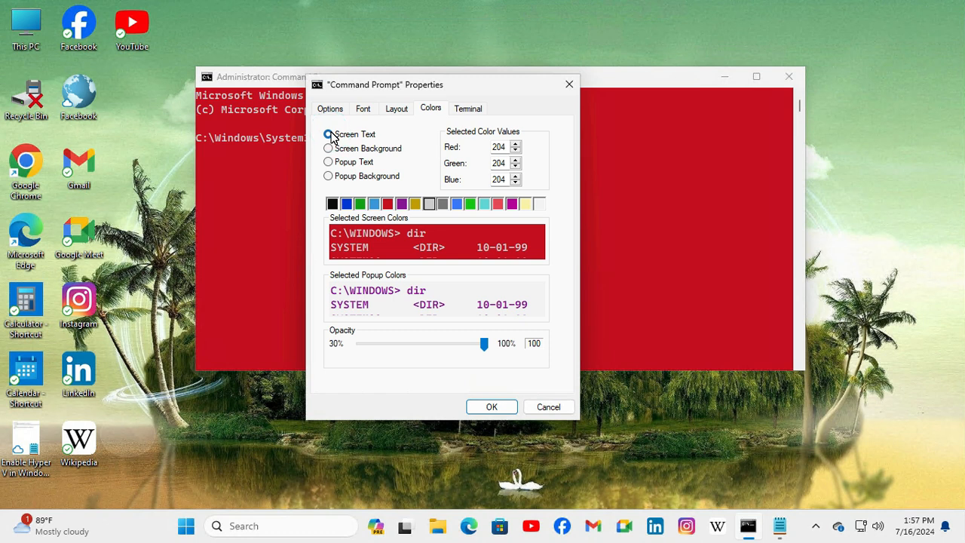
click(328, 134)
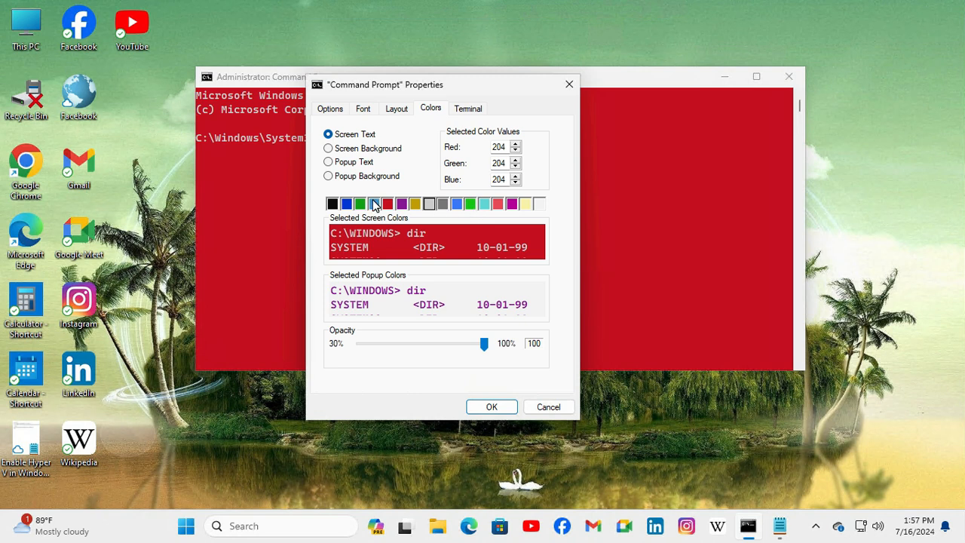
click(347, 203)
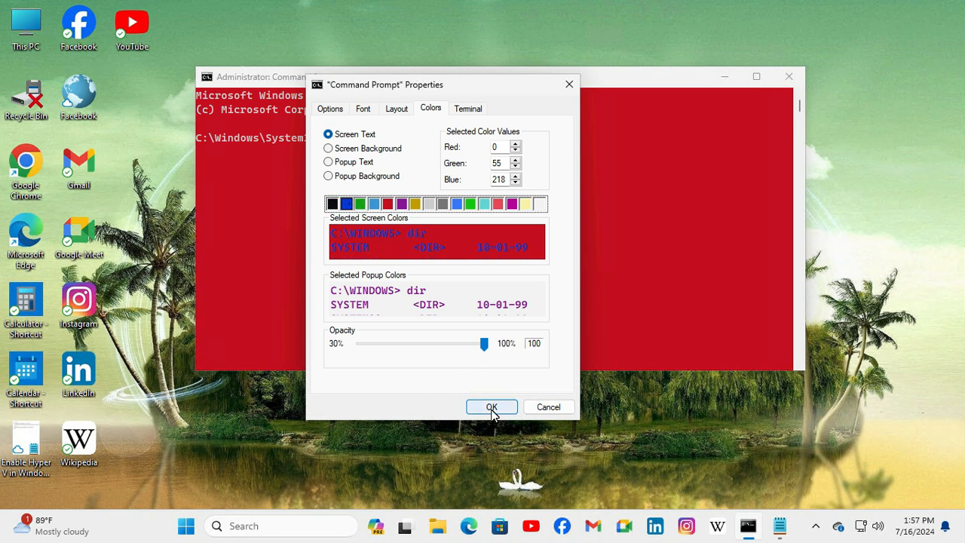
click(491, 407)
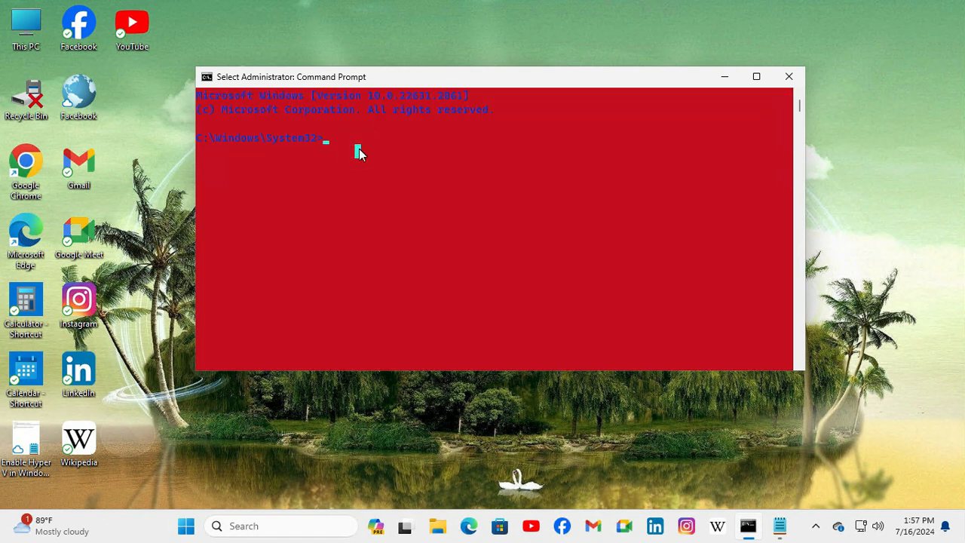
mouse_move(446, 191)
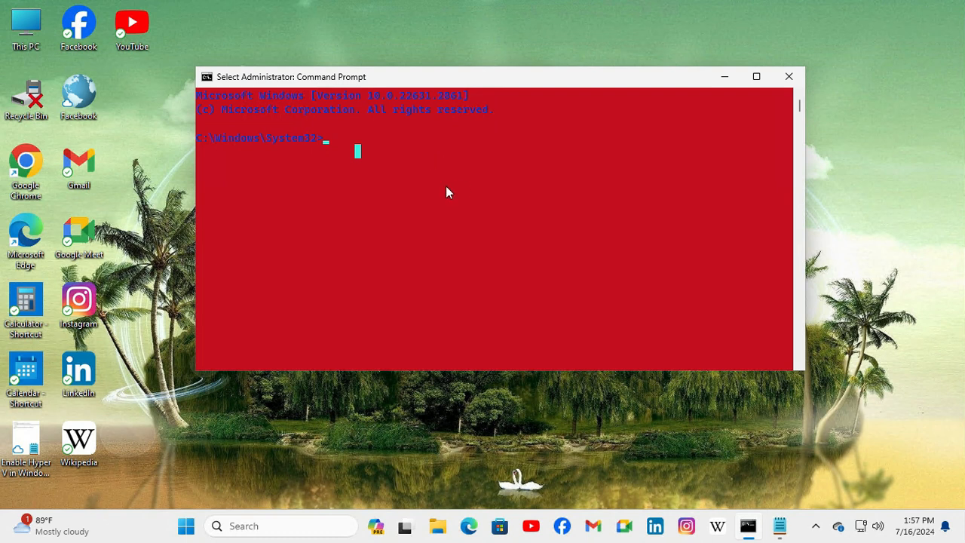
mouse_move(461, 147)
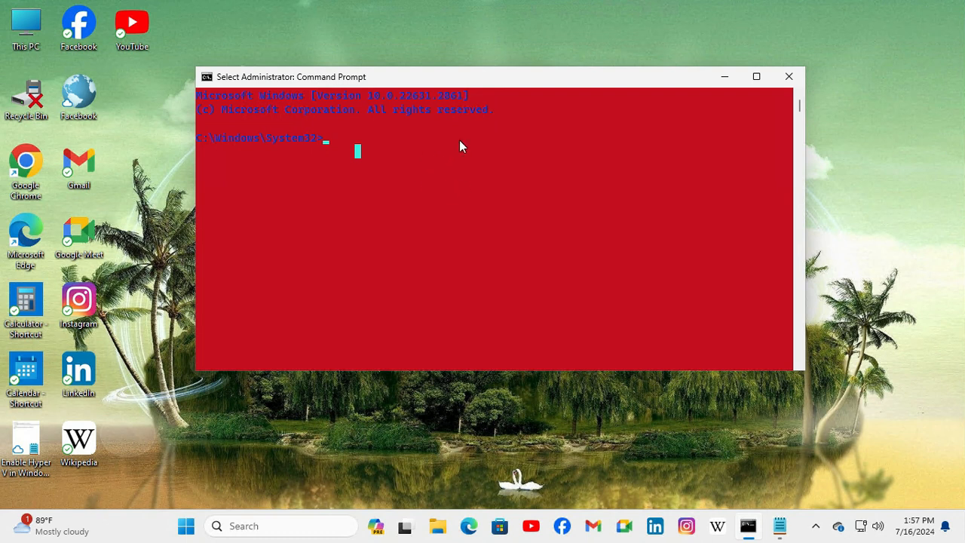
mouse_move(687, 119)
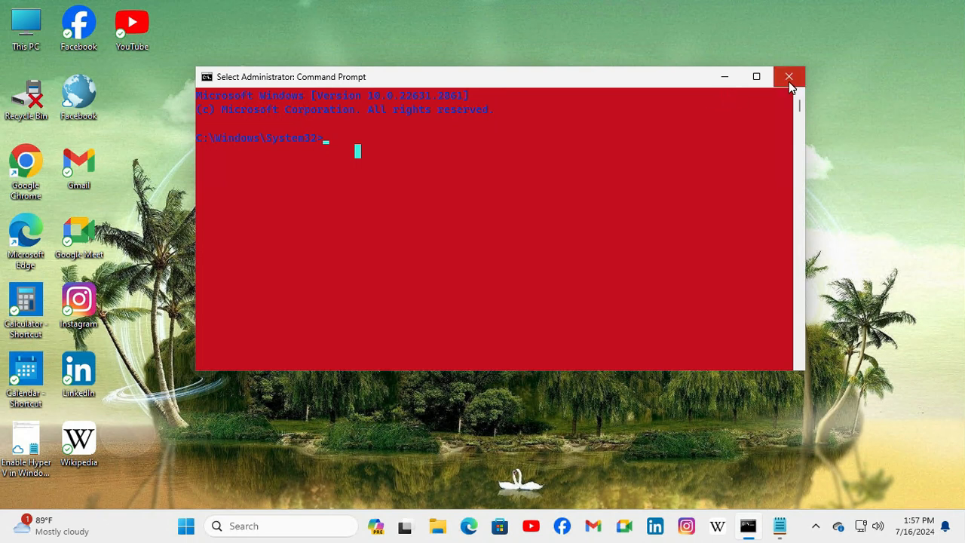
Step: Close the blue-on-red administrator Command Prompt window
click(789, 76)
text(cm)
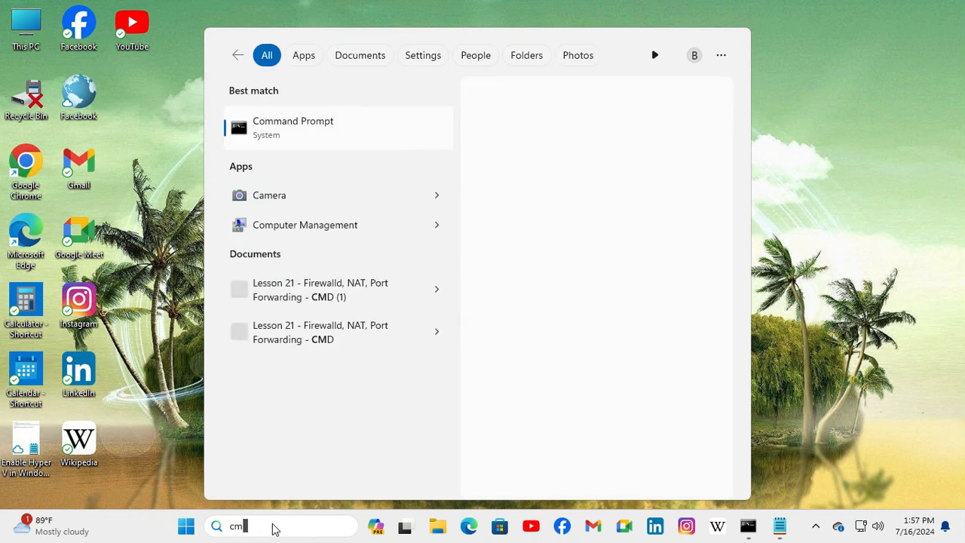
Step: Search 'cmd' again and relaunch Command Prompt as administrator, retaining blue on red
text(d)
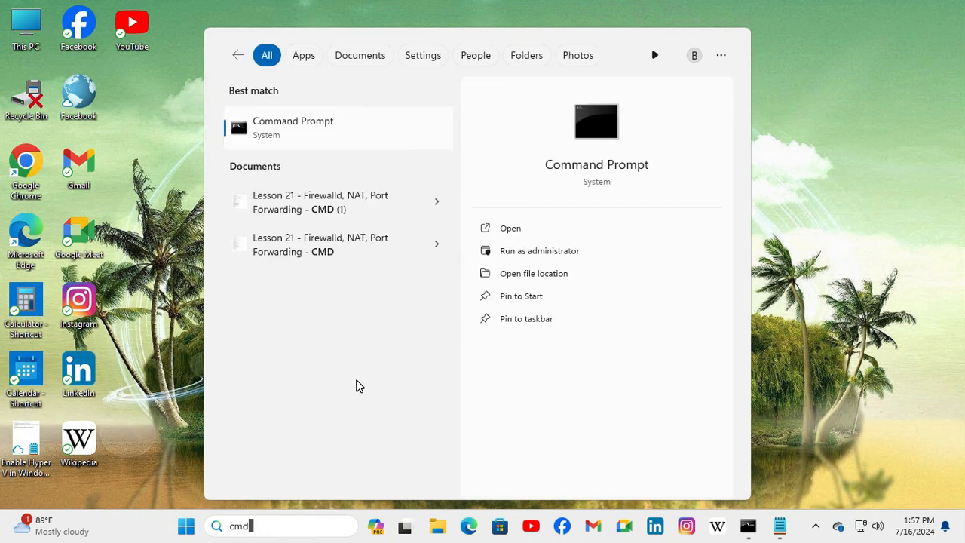
right_click(292, 127)
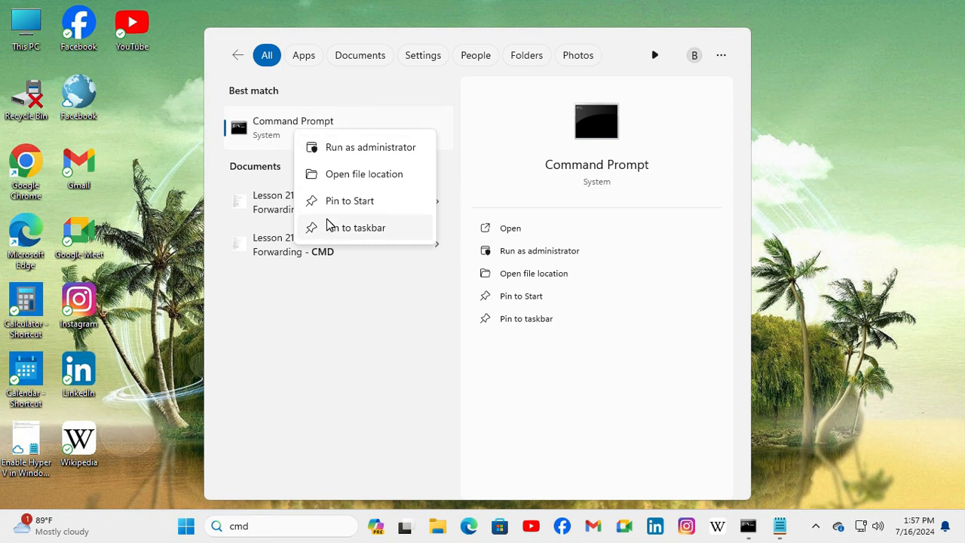
mouse_move(337, 148)
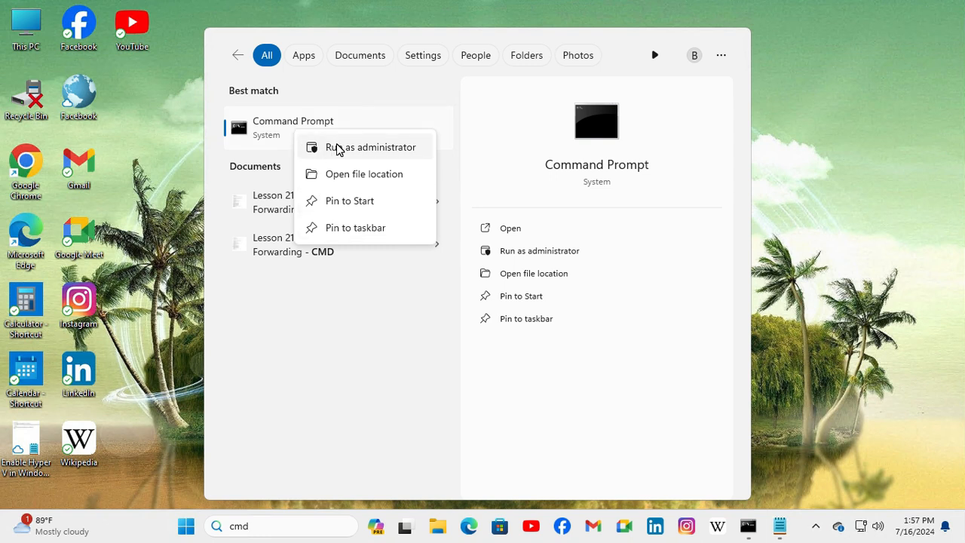
mouse_move(365, 146)
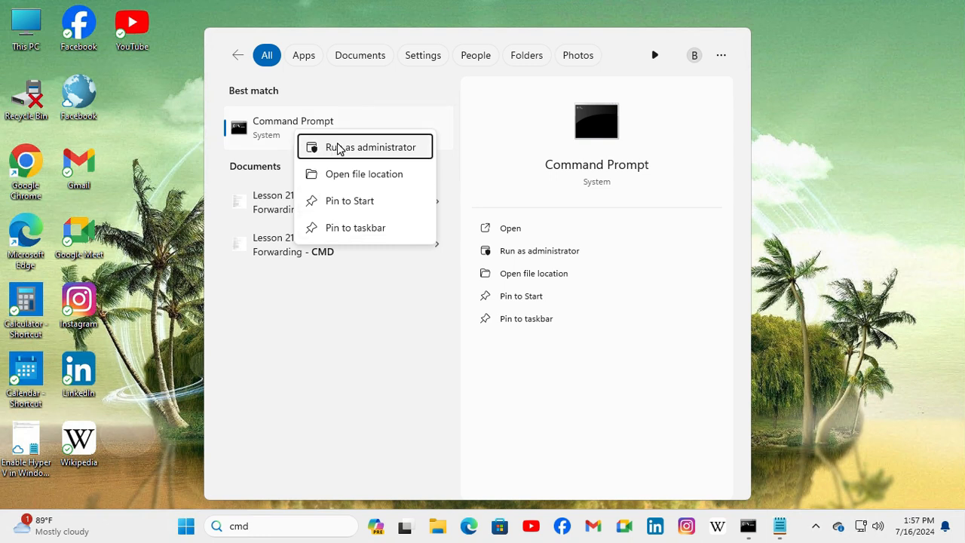
click(371, 147)
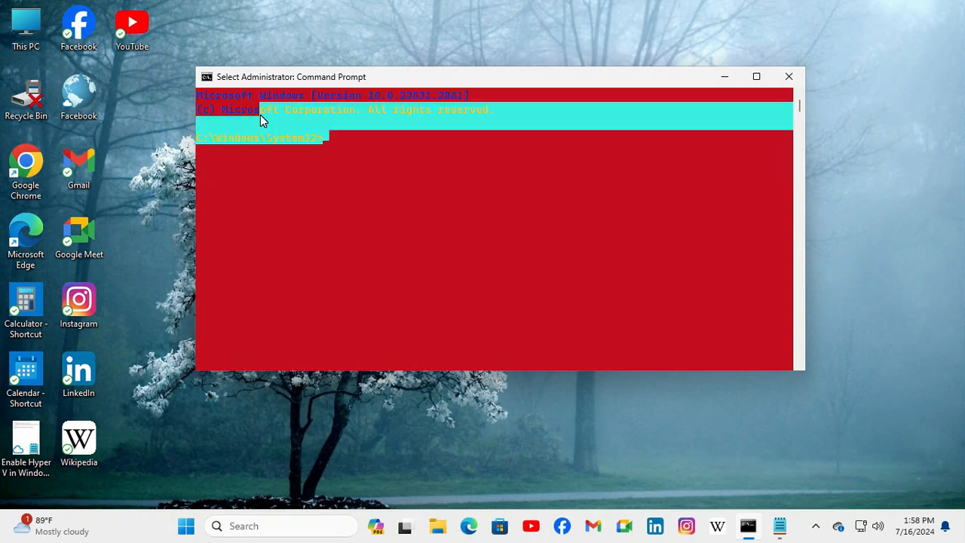